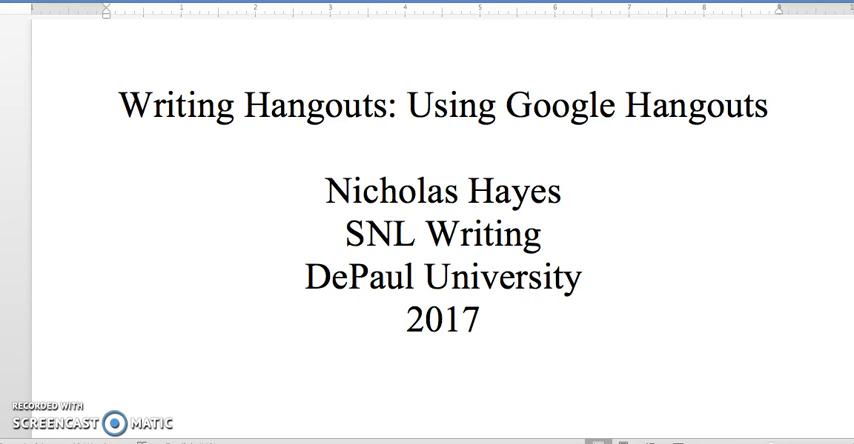
- Switch from the Writing Hangouts title page in Word to the Yahoo Mail inbox
left_click(406, 321)
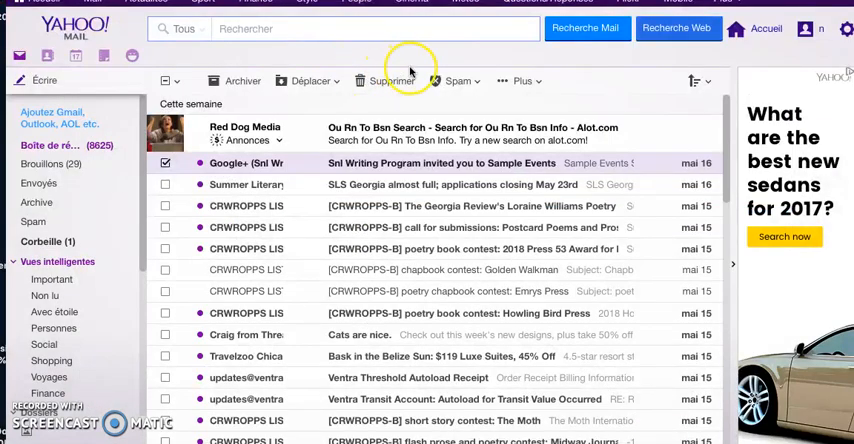
mouse_move(540, 81)
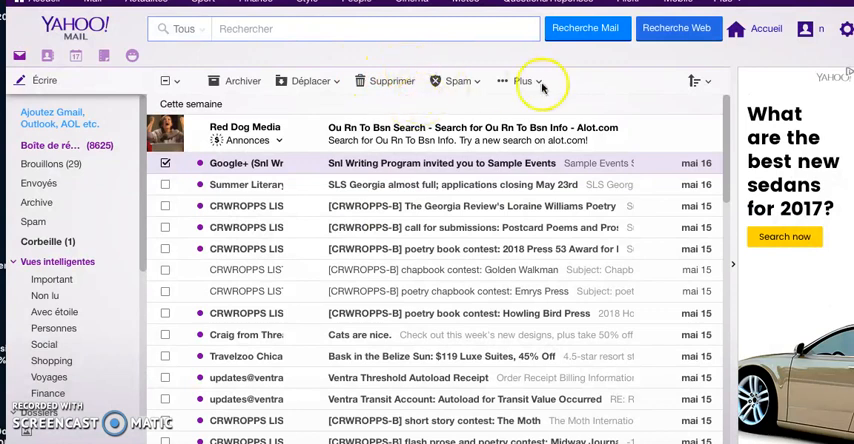
mouse_move(591, 107)
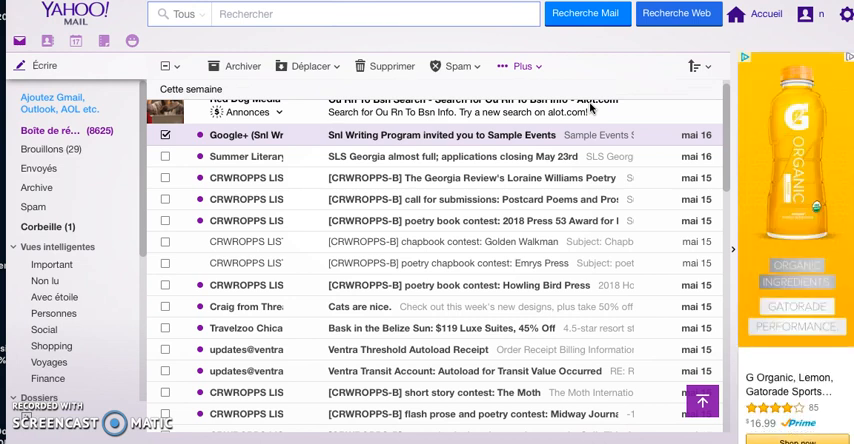
mouse_move(255, 156)
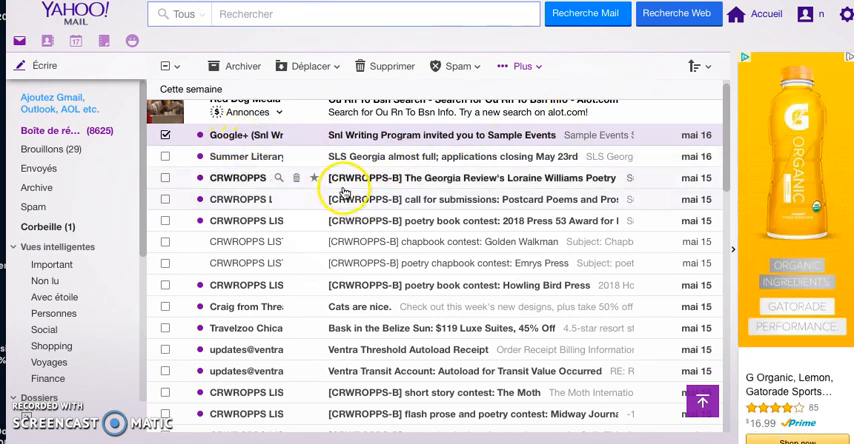
mouse_move(375, 156)
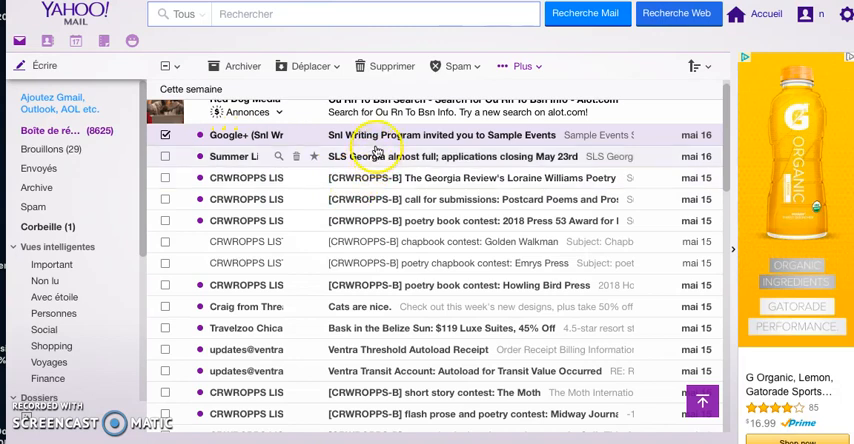
mouse_move(379, 135)
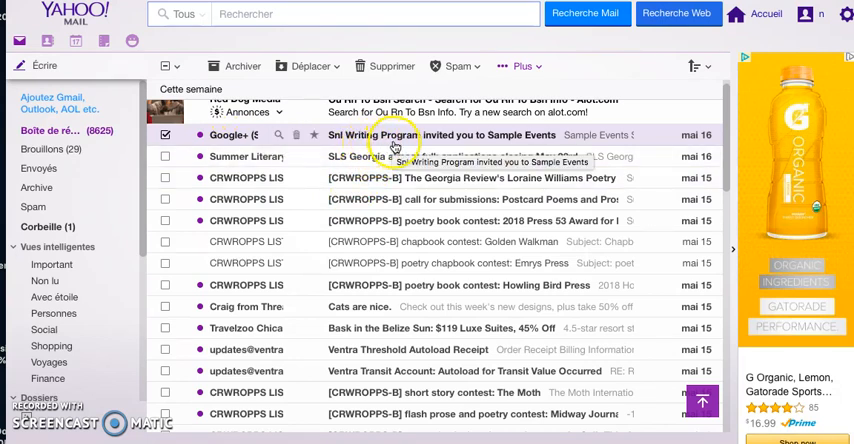
mouse_move(487, 140)
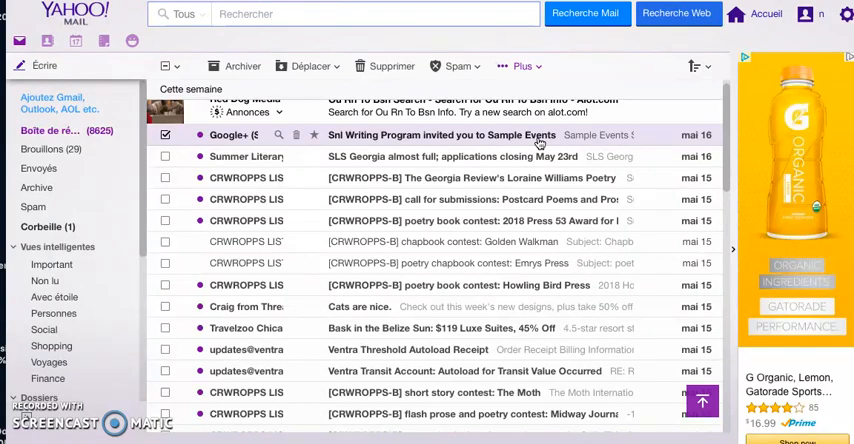
mouse_move(556, 135)
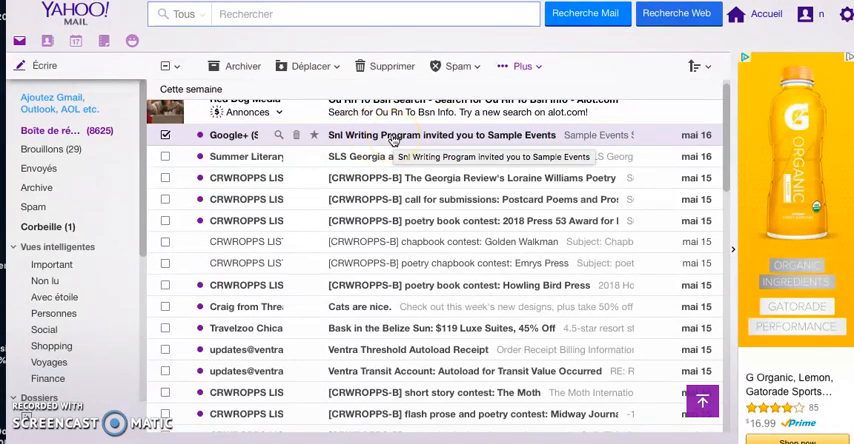
mouse_move(33, 206)
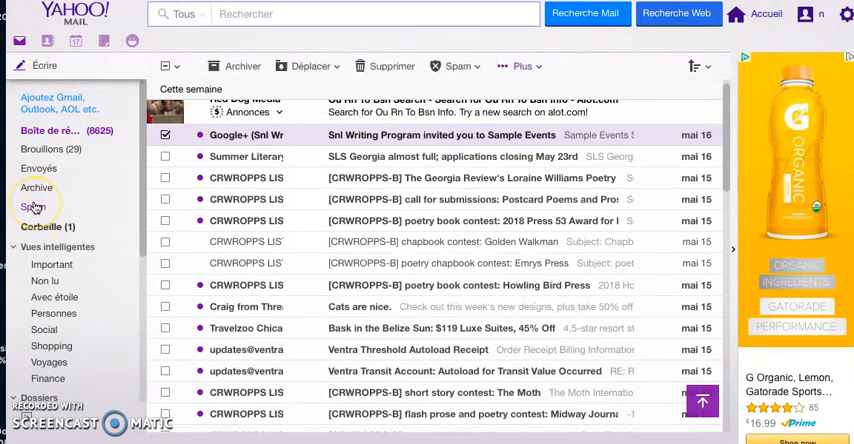
mouse_move(35, 207)
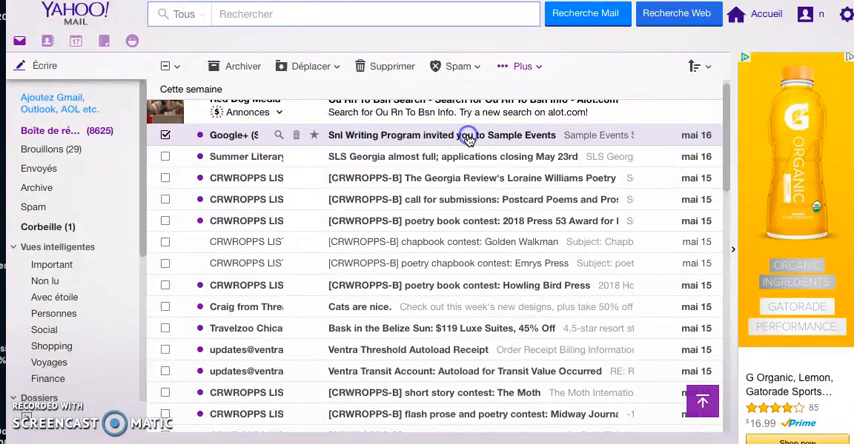
- Open the 'invited you to Sample Events' email in the Yahoo Mail inbox
left_click(441, 135)
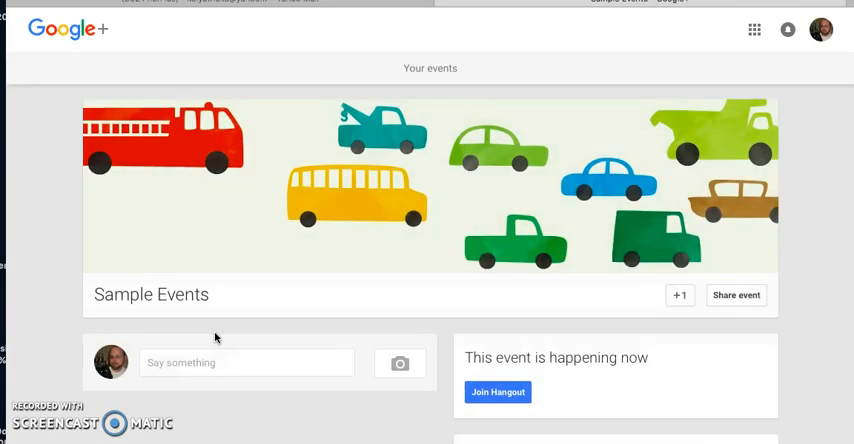
scroll("down", 3)
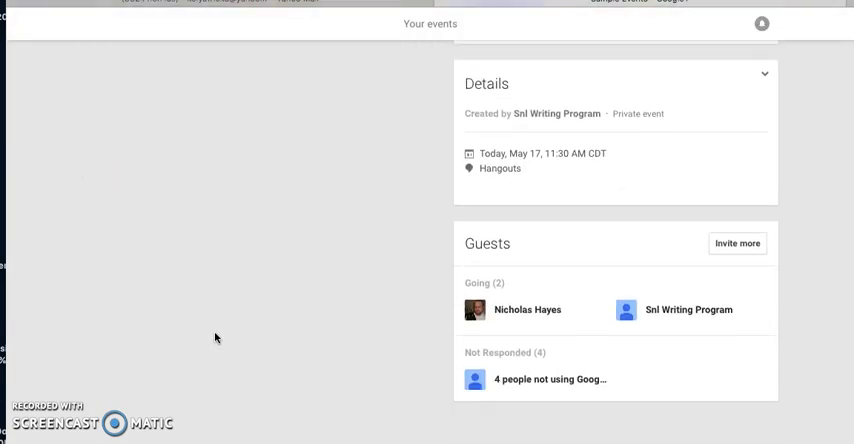
mouse_move(662, 203)
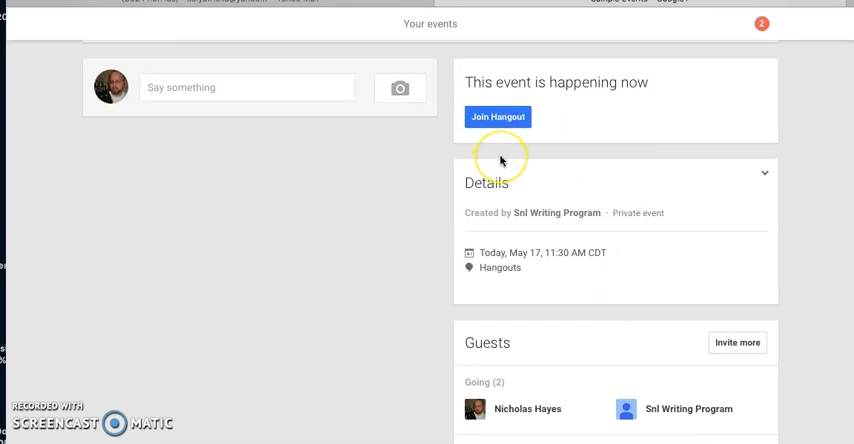
mouse_move(502, 160)
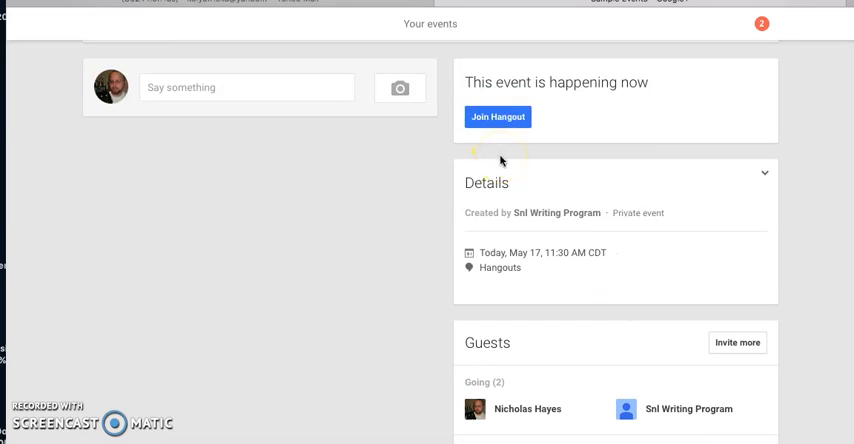
scroll("down", 3)
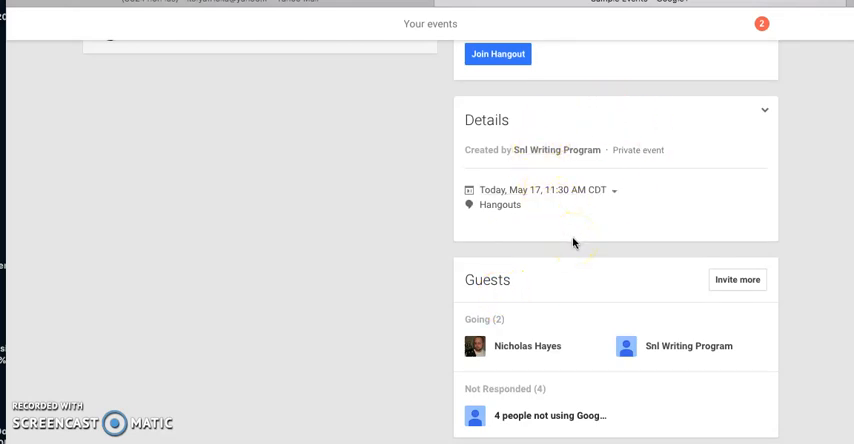
scroll("up", 3)
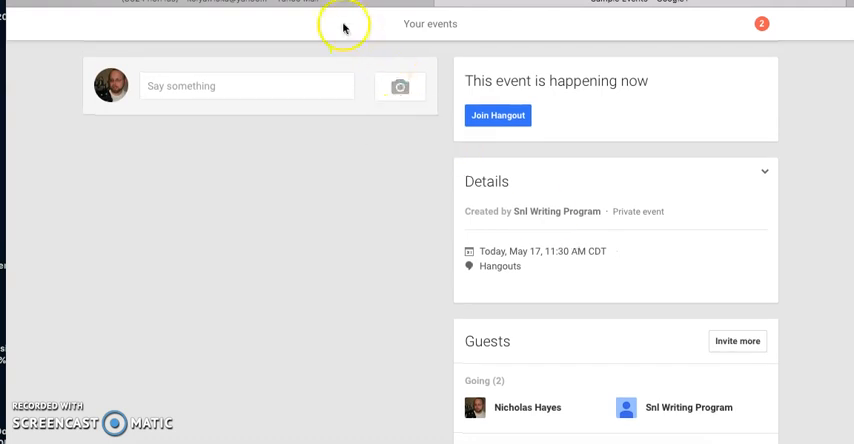
mouse_move(338, 14)
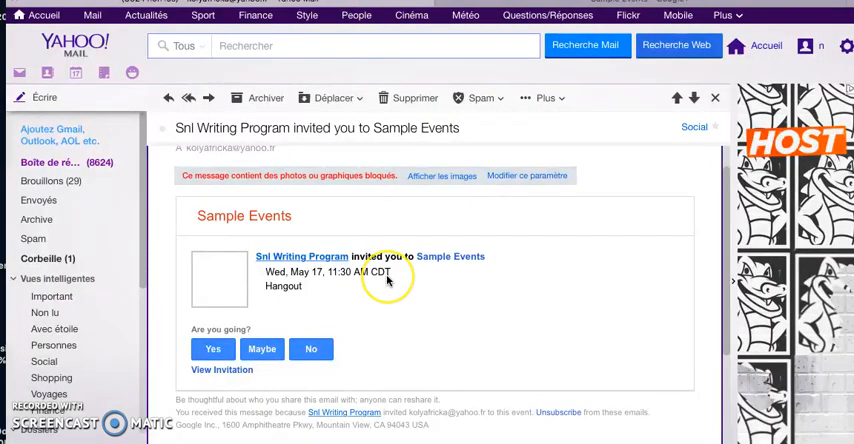
mouse_move(388, 281)
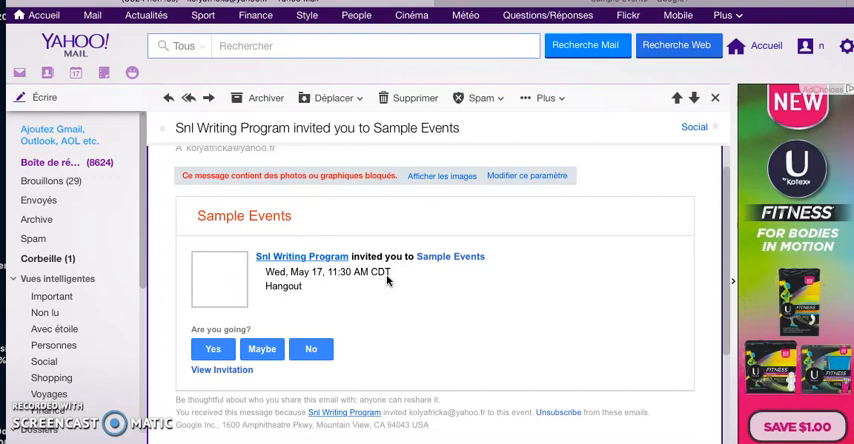
mouse_move(446, 319)
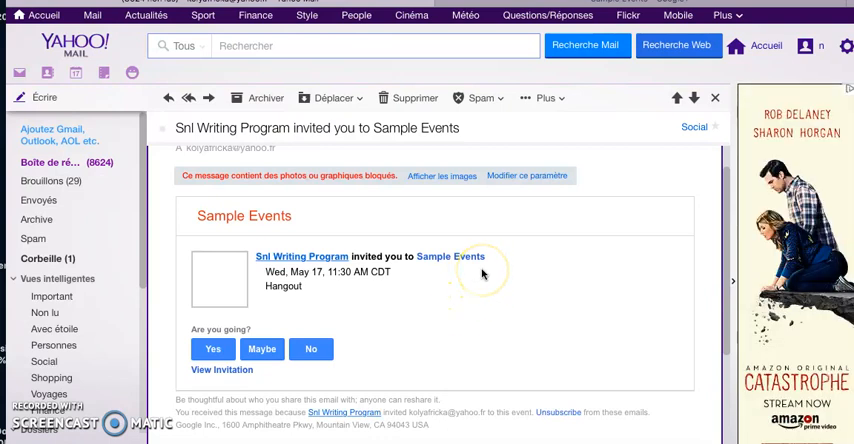
mouse_move(455, 263)
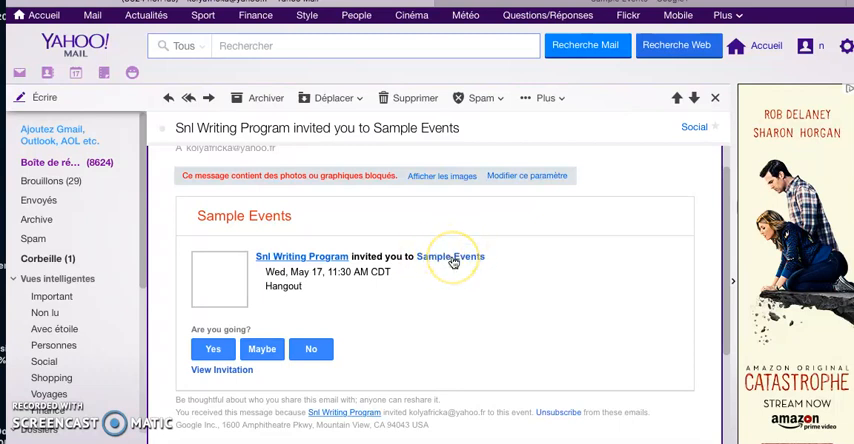
mouse_move(453, 262)
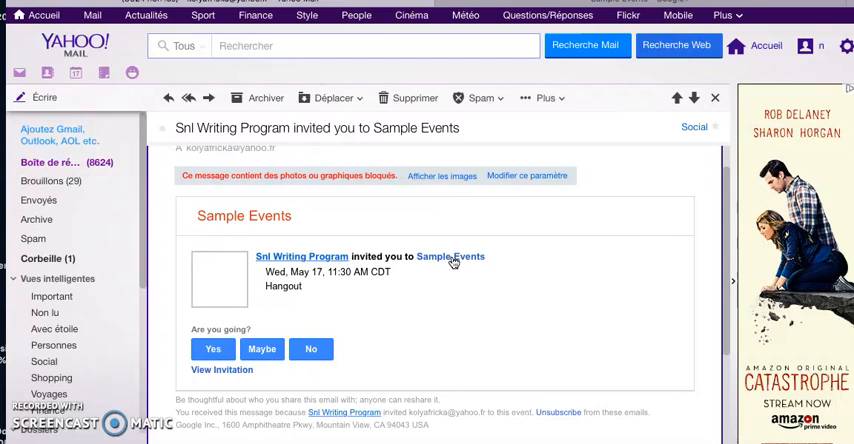
- Follow the Sample Events link to its Google+ event page, happening now
left_click(449, 256)
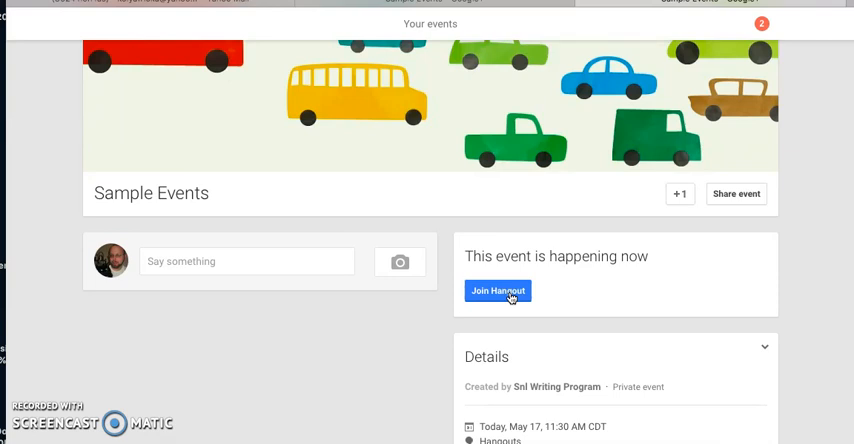
- Join the Sample Events hangout to reach the video call lobby
left_click(498, 291)
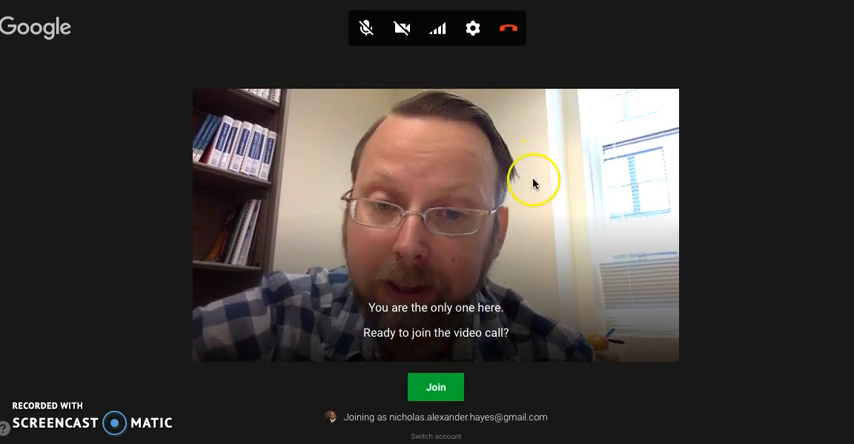
mouse_move(484, 117)
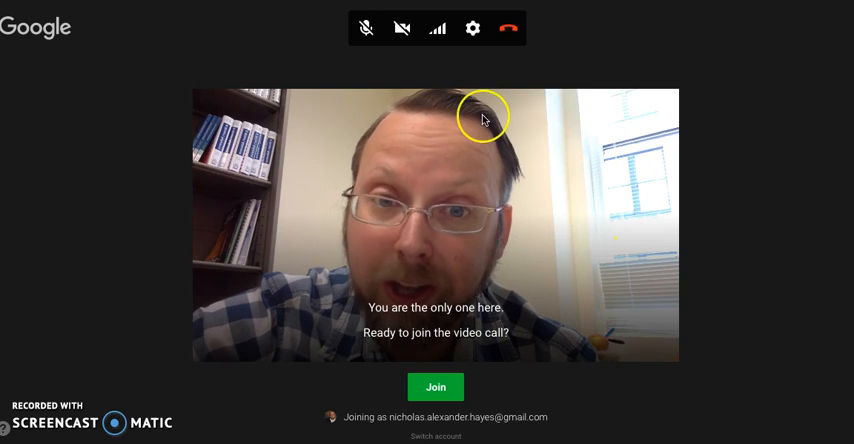
mouse_move(548, 131)
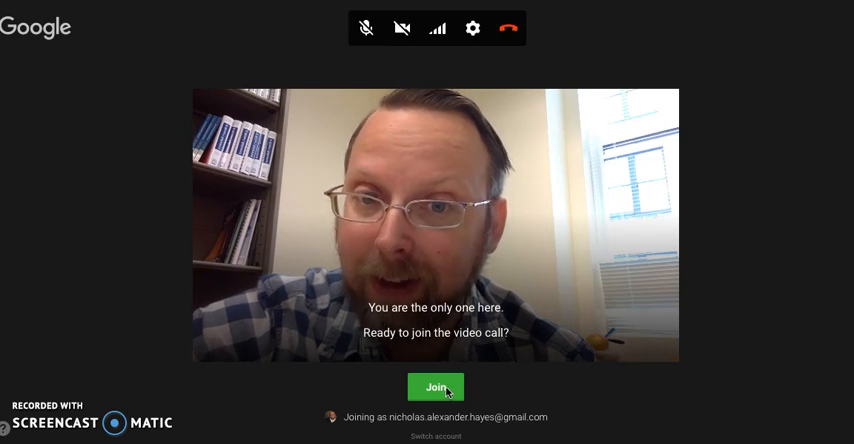
left_click(436, 386)
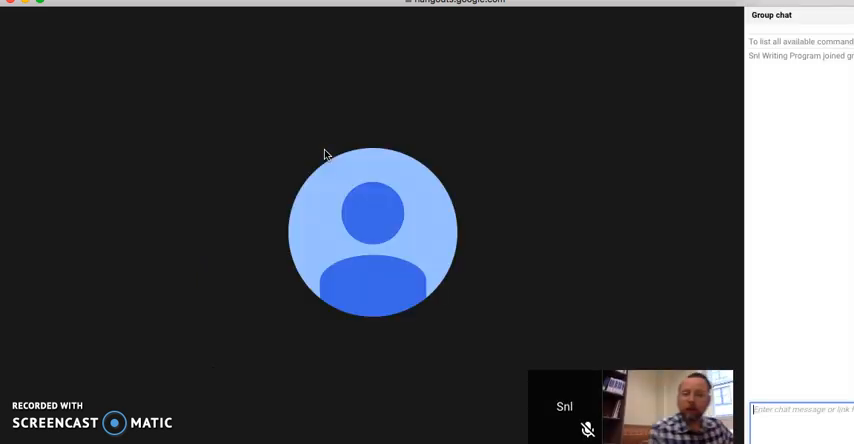
mouse_move(435, 172)
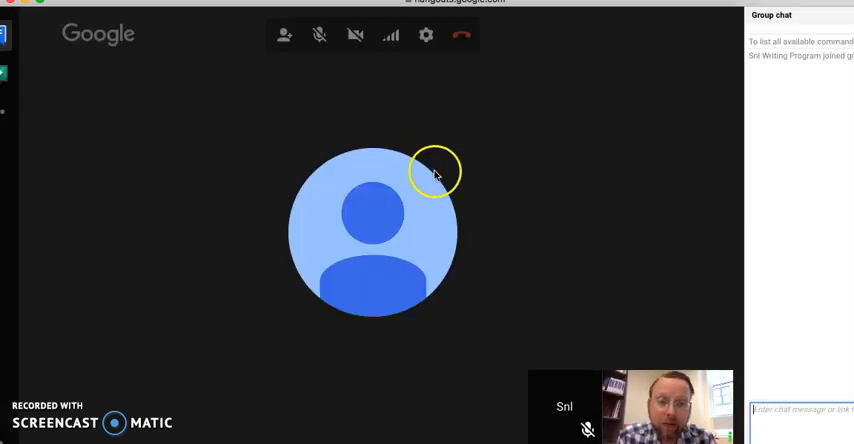
mouse_move(358, 262)
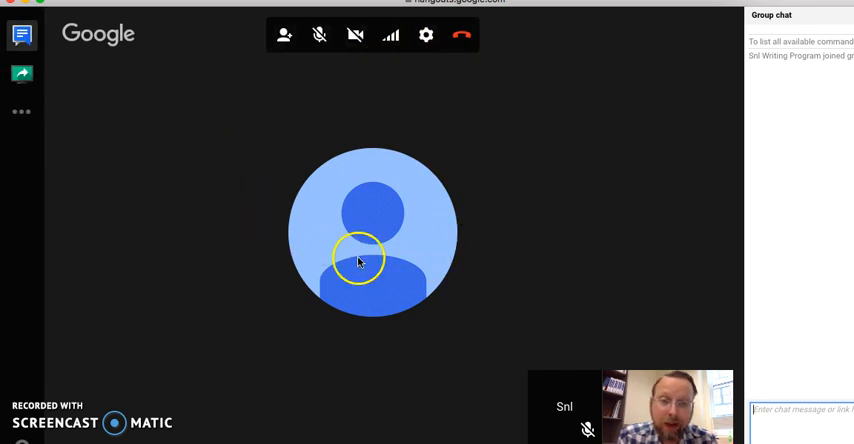
mouse_move(569, 200)
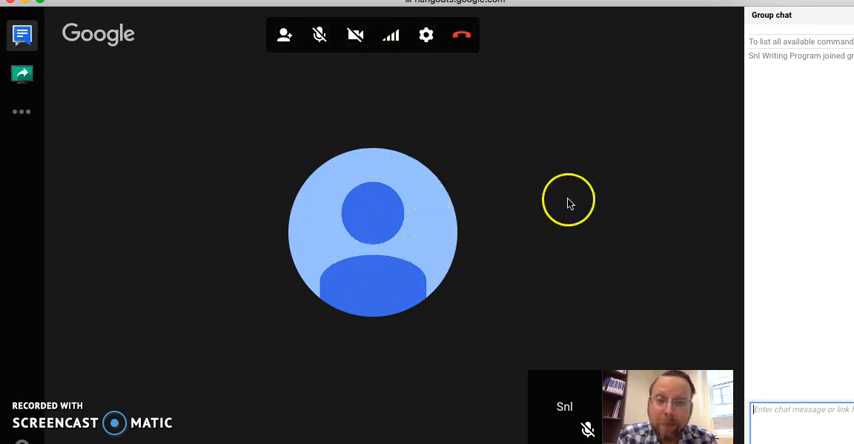
mouse_move(368, 335)
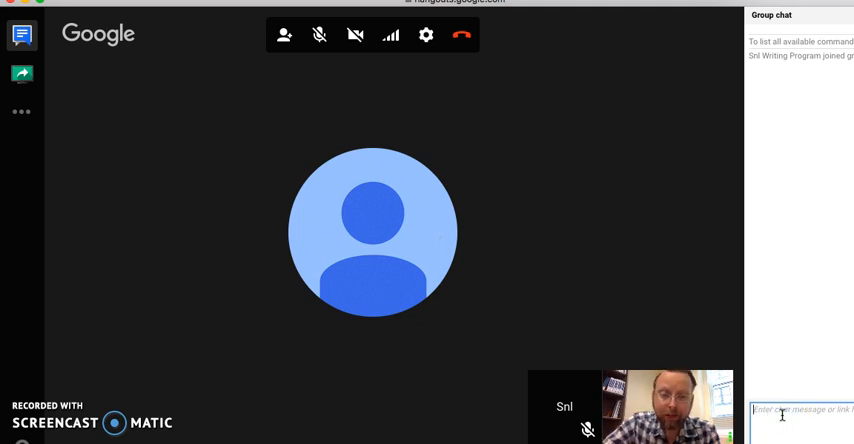
- Send "Talk here" in the Hangouts group chat
type("Tal")
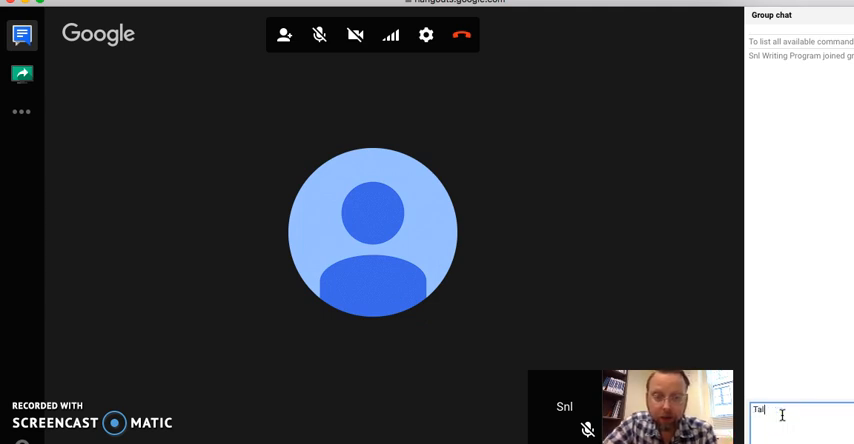
type("k here")
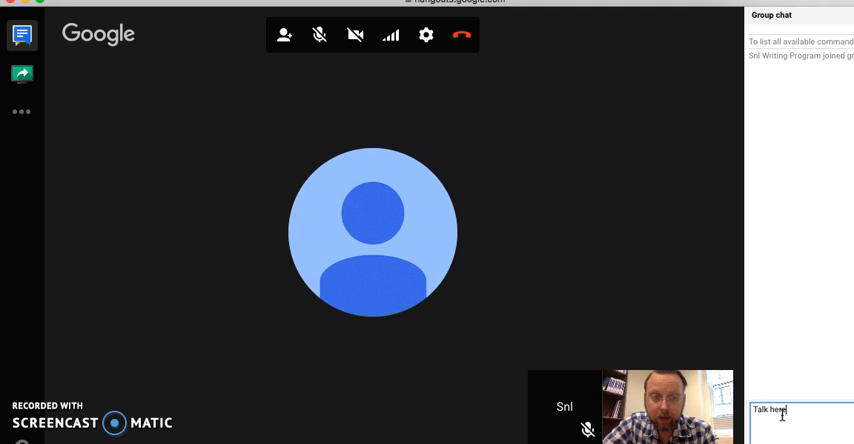
key("Return")
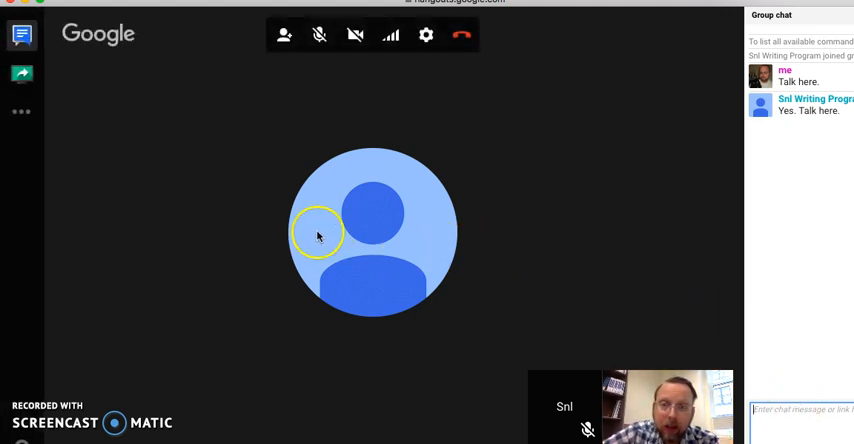
mouse_move(290, 203)
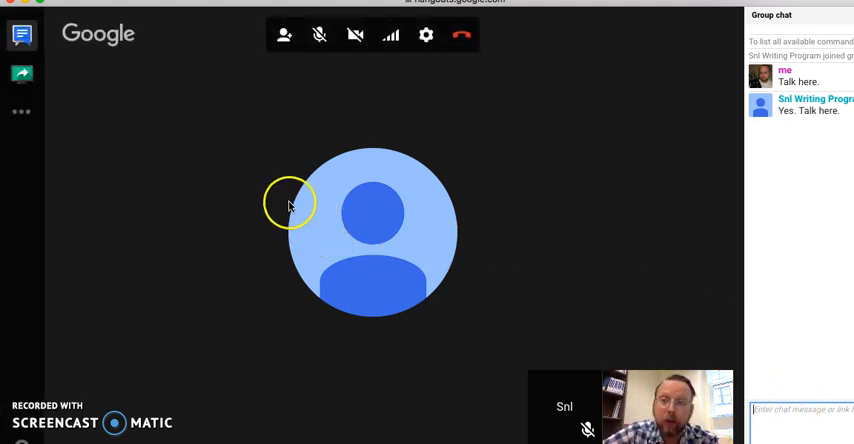
mouse_move(55, 98)
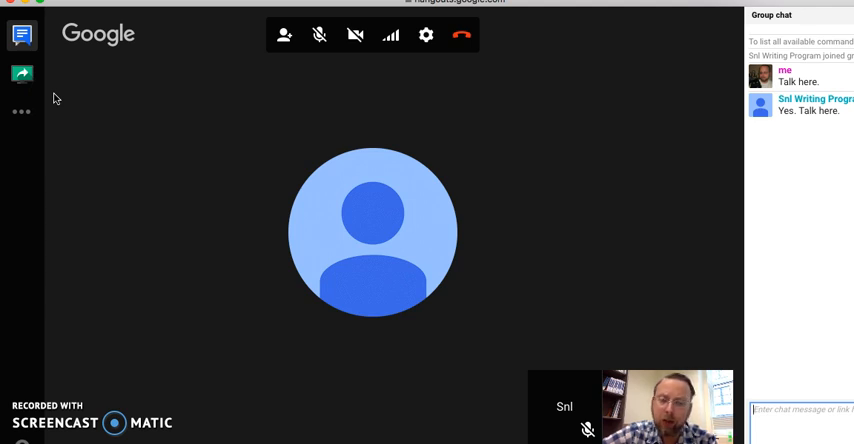
mouse_move(22, 74)
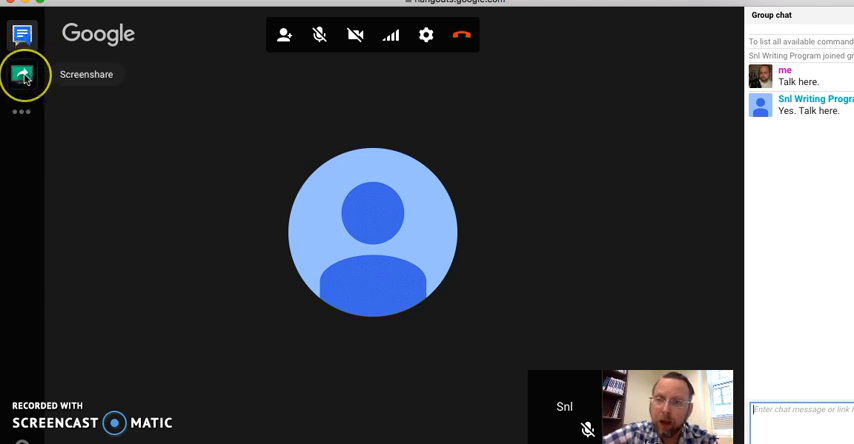
mouse_move(162, 97)
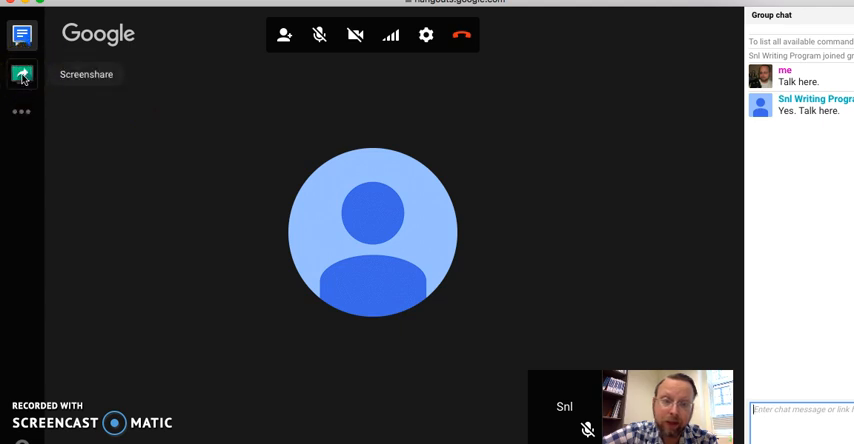
- Open the Screenshare window picker from the left sidebar
left_click(86, 74)
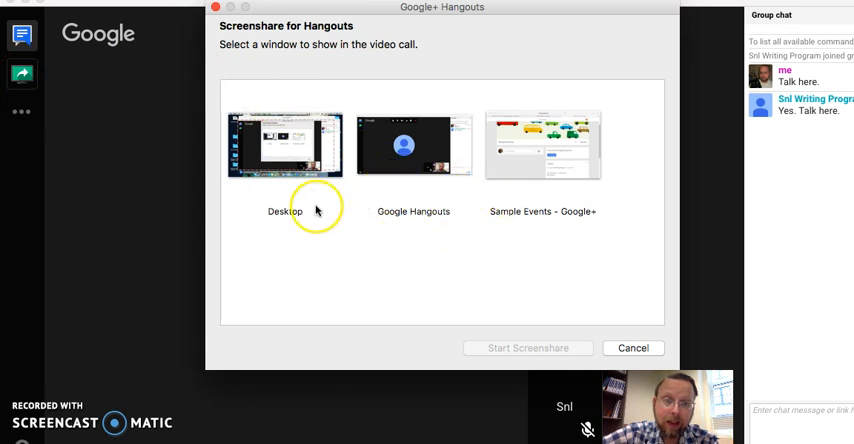
mouse_move(540, 192)
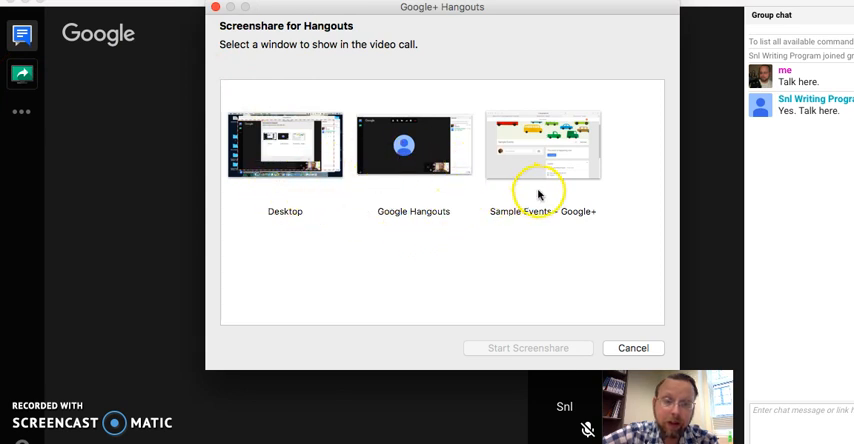
mouse_move(598, 432)
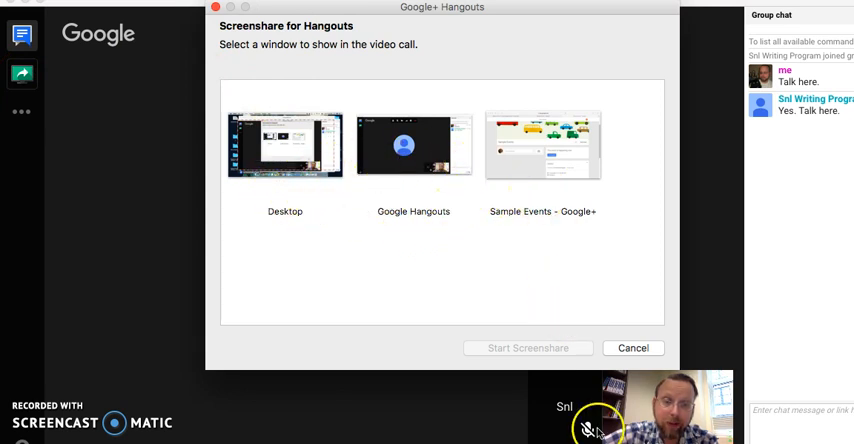
- Close the Screenshare picker, return to the call, and reopen the picker
left_click(633, 348)
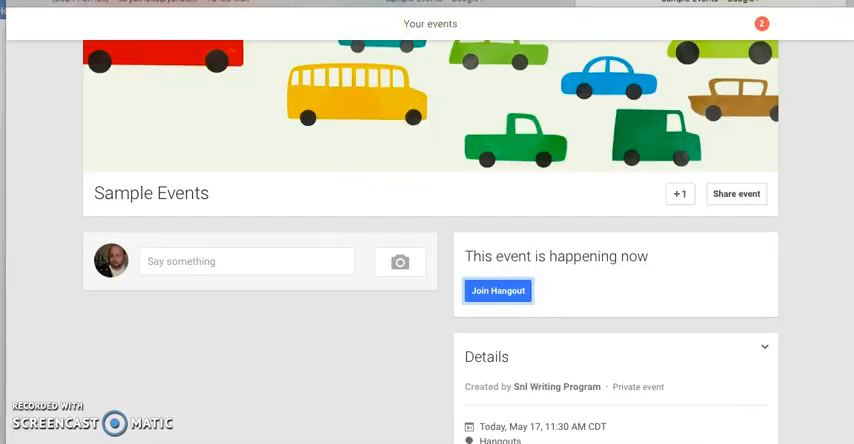
left_click(498, 290)
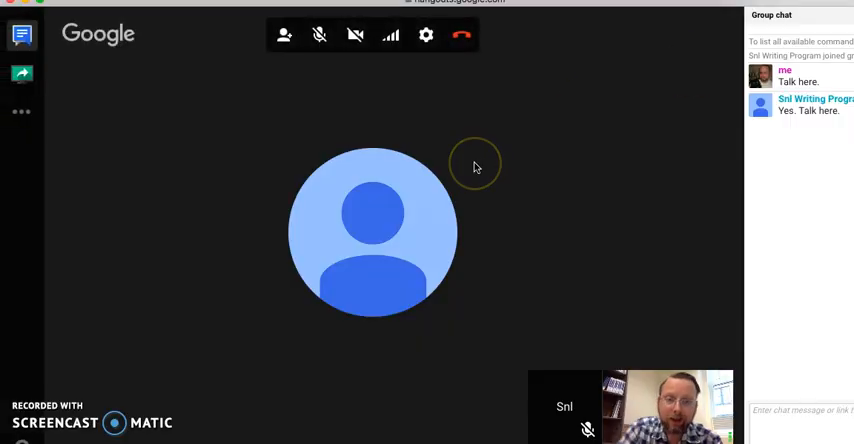
mouse_move(250, 163)
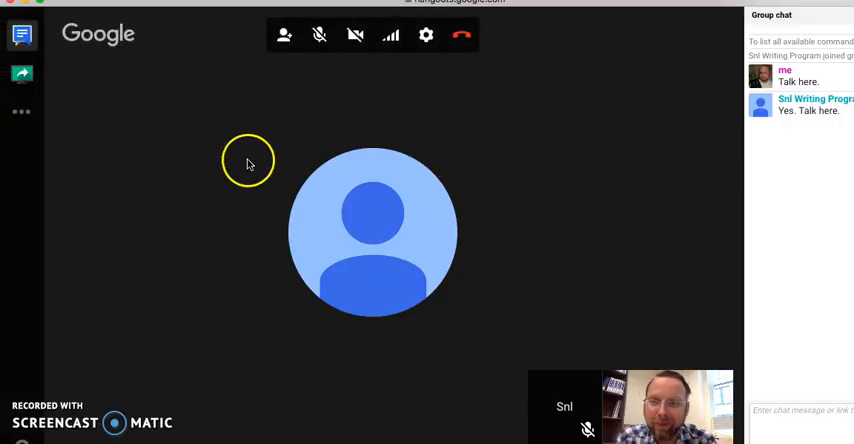
left_click(22, 75)
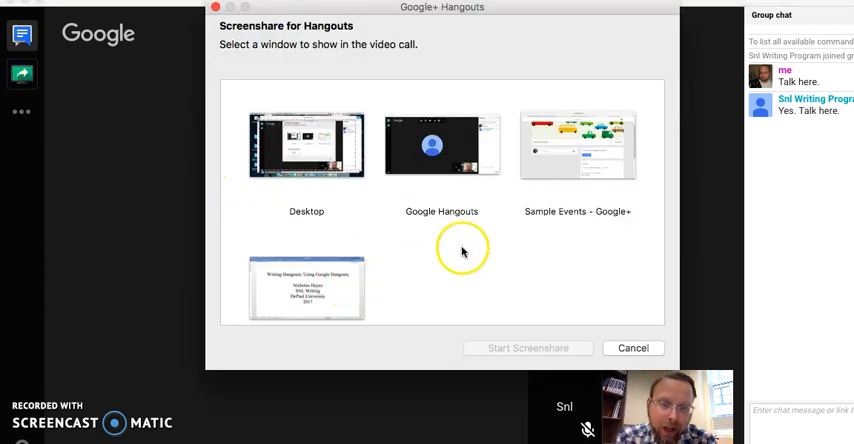
mouse_move(370, 288)
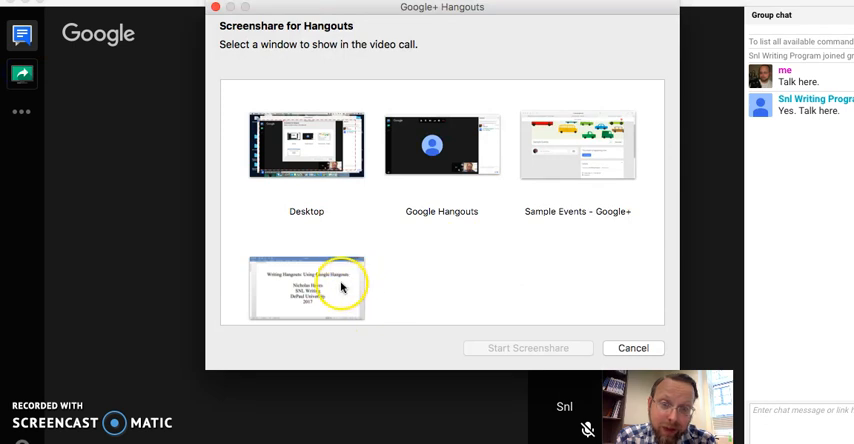
- Select the Writing Hangouts Word window and start the screenshare
left_click(306, 287)
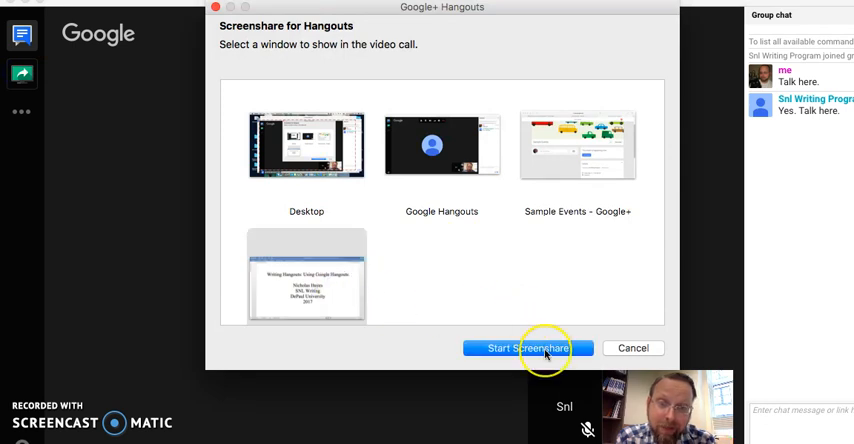
left_click(528, 348)
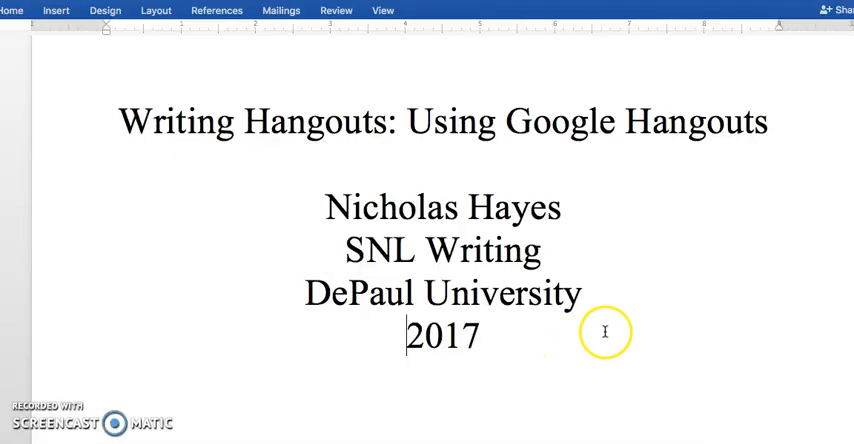
mouse_move(567, 157)
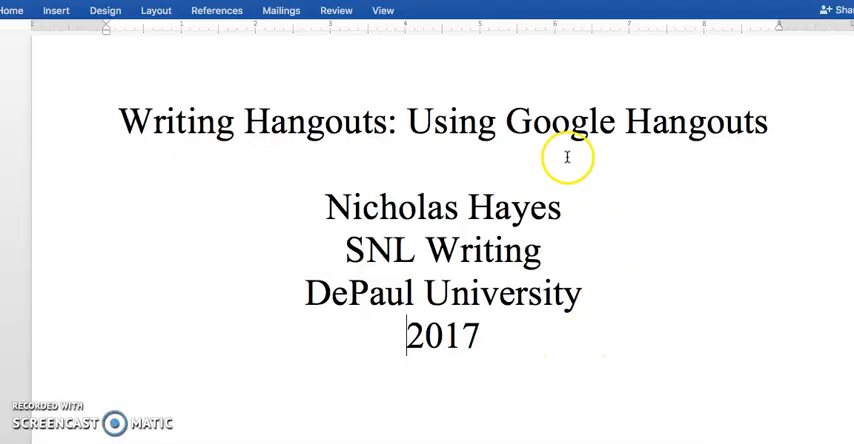
mouse_move(425, 207)
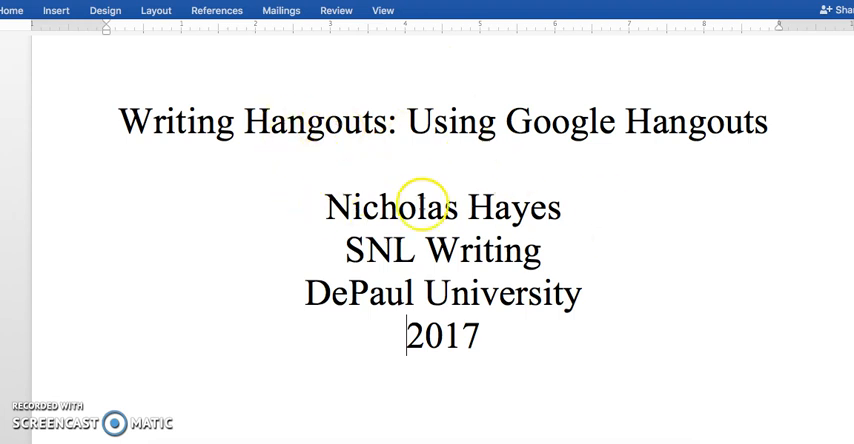
mouse_move(742, 12)
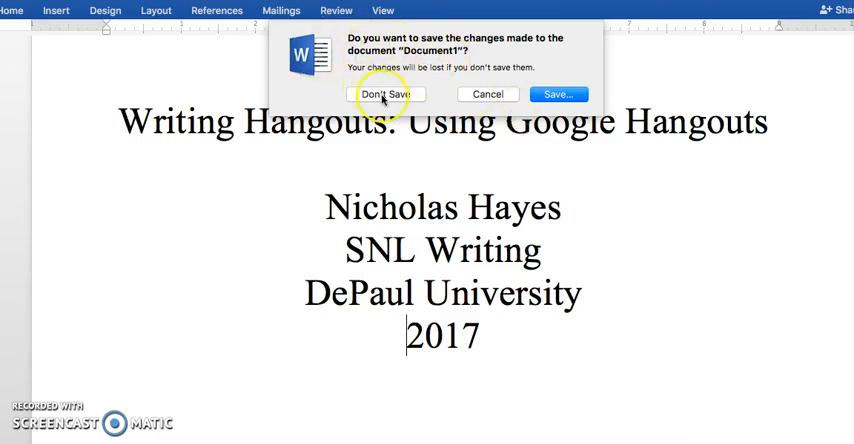
- Choose Don't Save to close the Word title page document
left_click(384, 93)
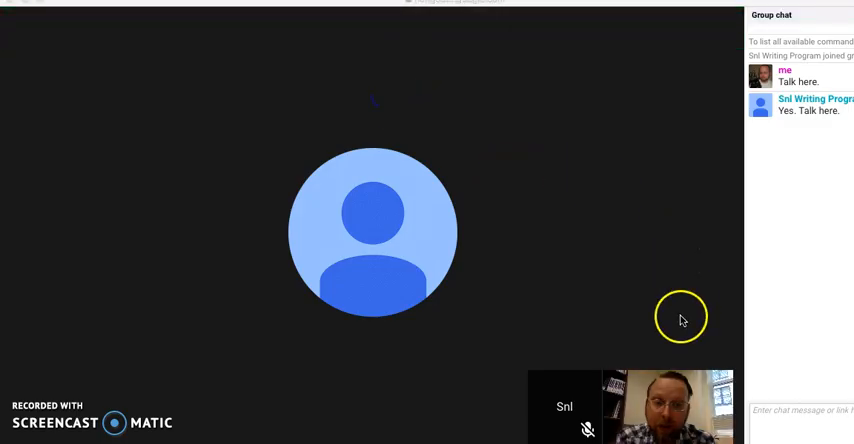
mouse_move(567, 360)
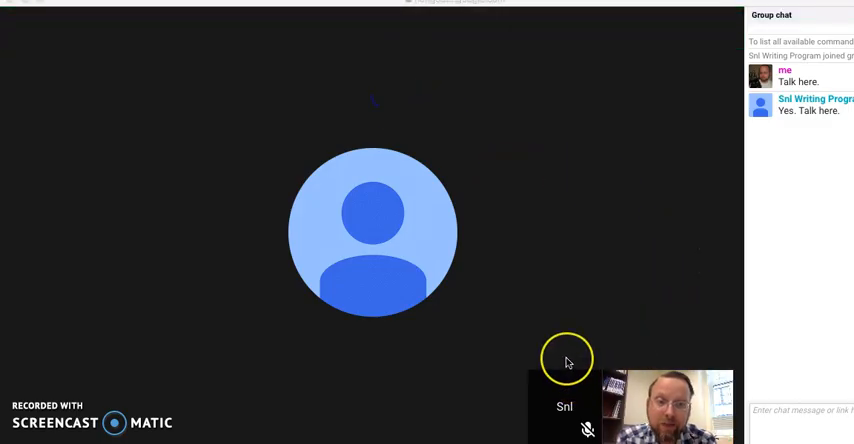
mouse_move(567, 362)
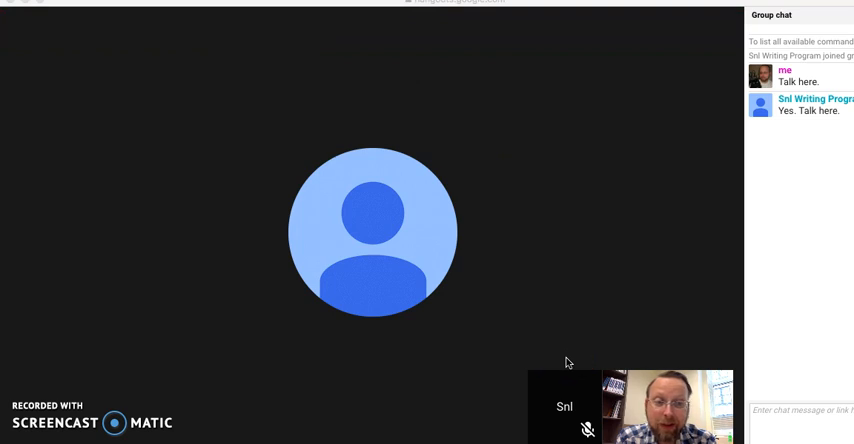